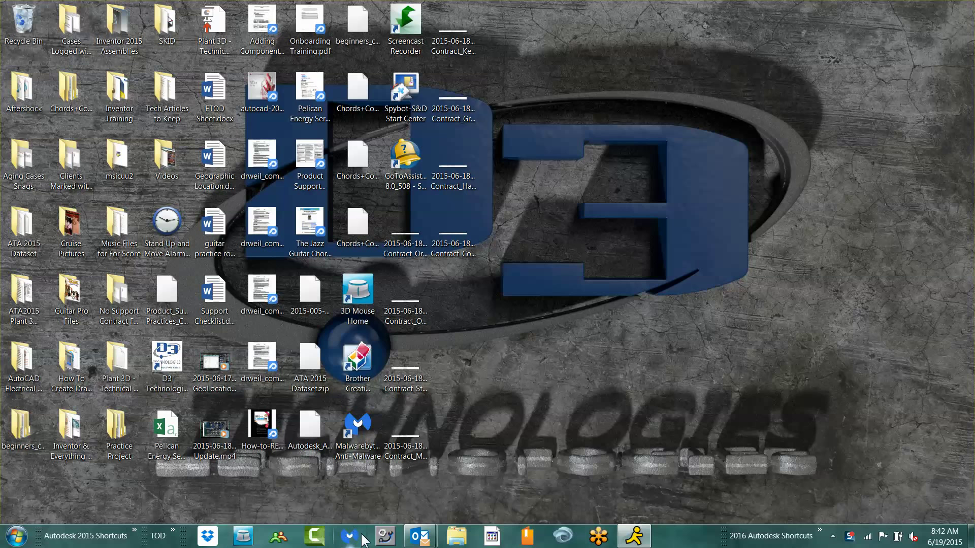
{"action": "mouse_move", "coordinate": [384, 536]}
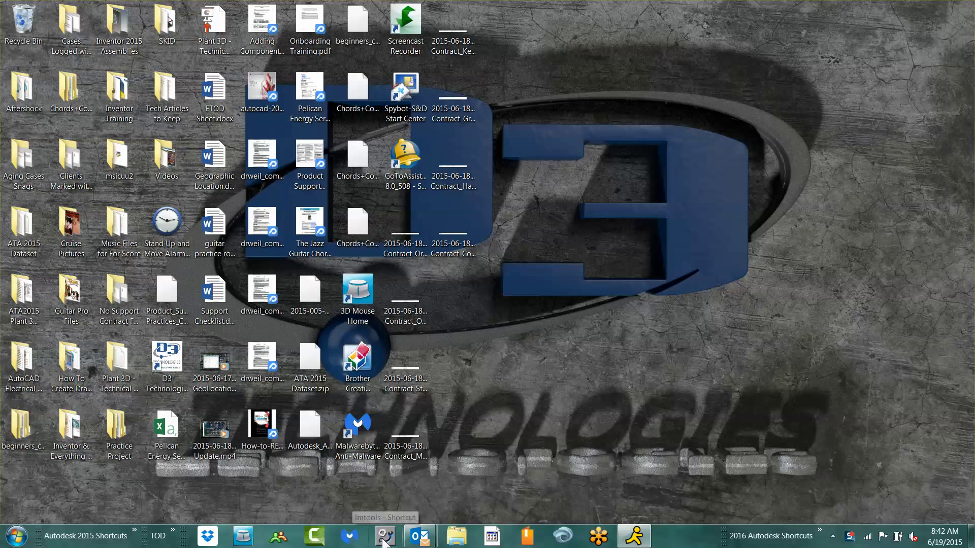
Step: Launch LMTOOLS from the taskbar, configured using services with one FlexNet service
{"action": "left_click", "coordinate": [385, 535]}
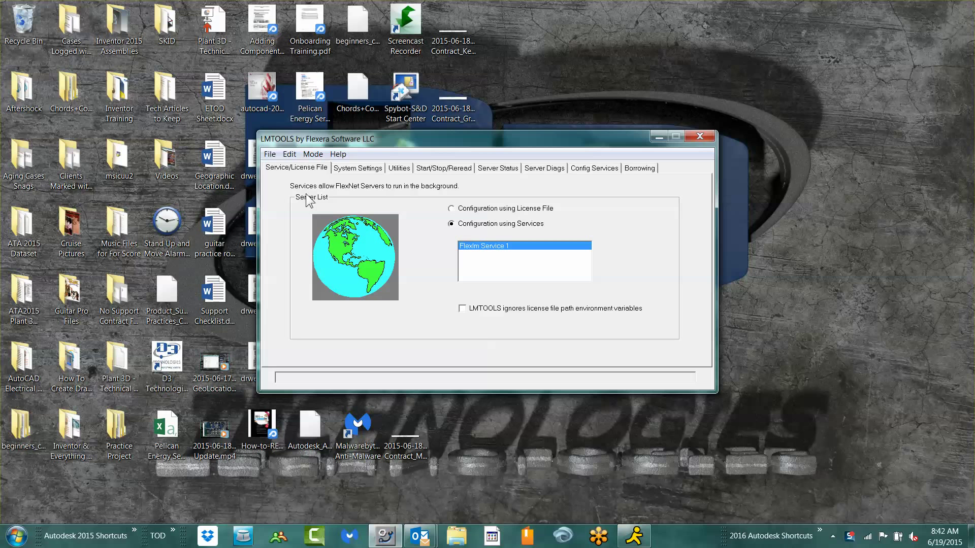
{"action": "mouse_move", "coordinate": [371, 192]}
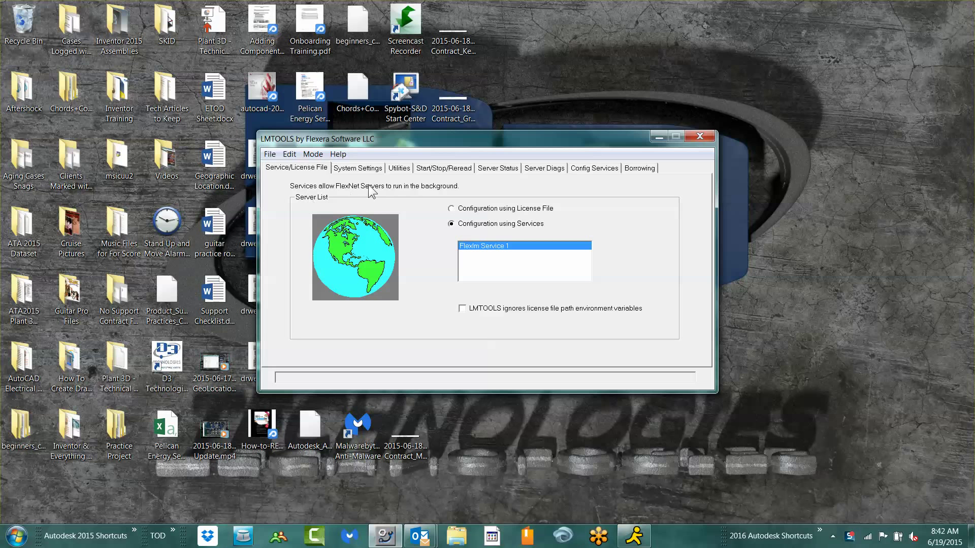
Step: View the Start/Stop/Reread page, then the Config Services page for Flexlm Service 1
{"action": "left_click", "coordinate": [443, 168]}
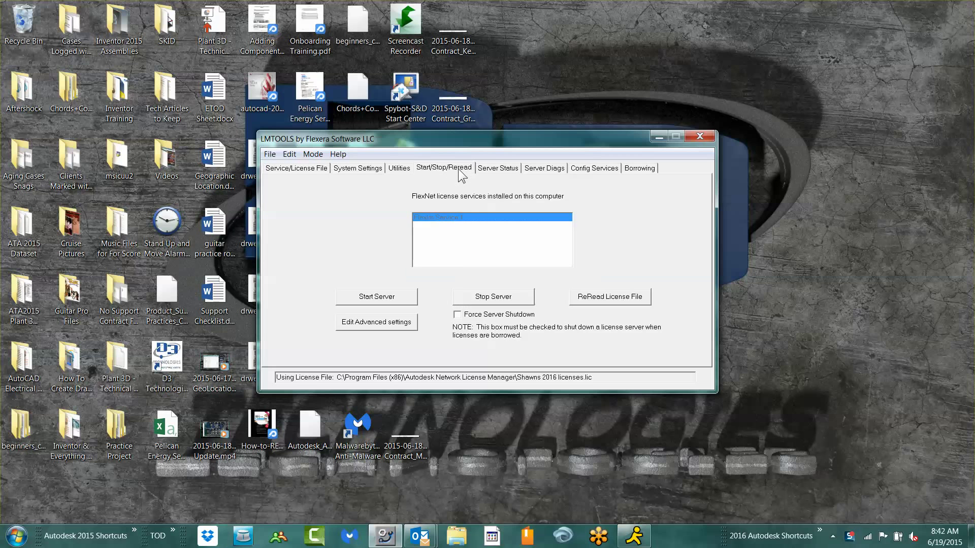
{"action": "left_click", "coordinate": [497, 168]}
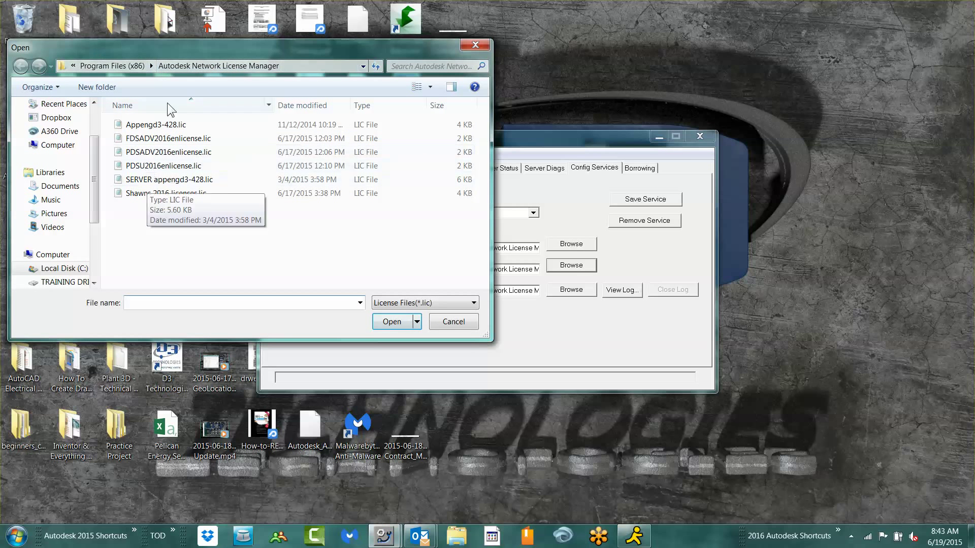
Step: Check the license file path in the Autodesk Network License Manager folder, then return to Start/Stop/Reread
{"action": "left_click", "coordinate": [453, 322]}
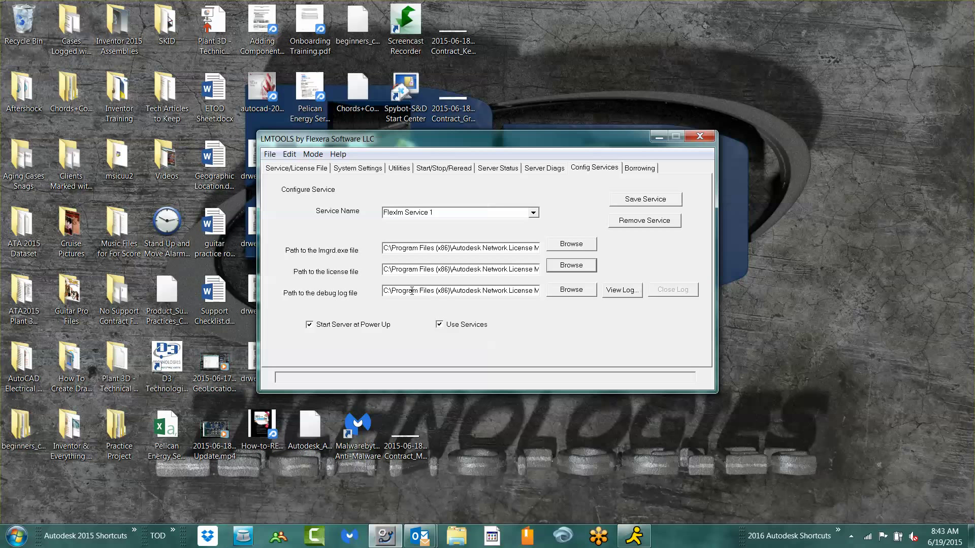
{"action": "left_click", "coordinate": [443, 169]}
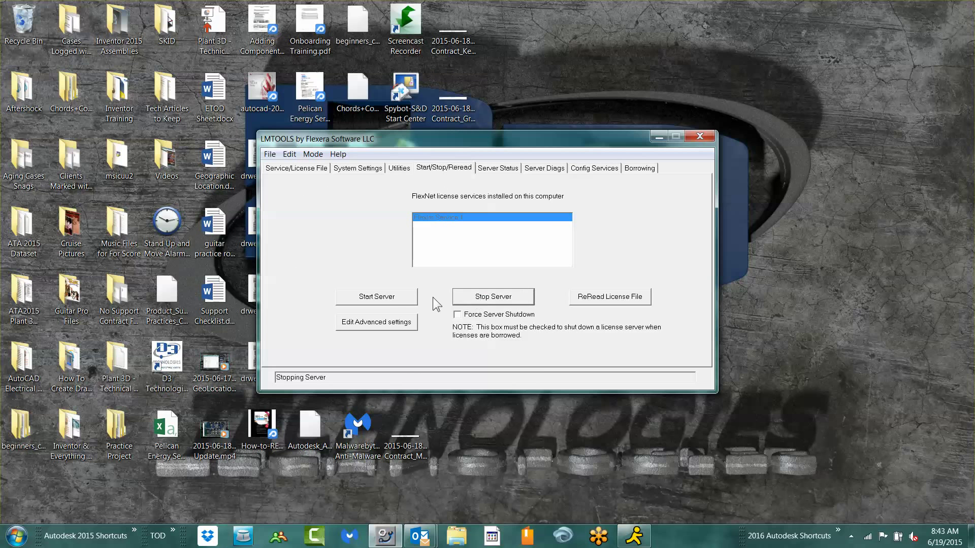
Step: Start the license server again after stopping it, then view the status enquiry page
{"action": "left_click", "coordinate": [377, 296]}
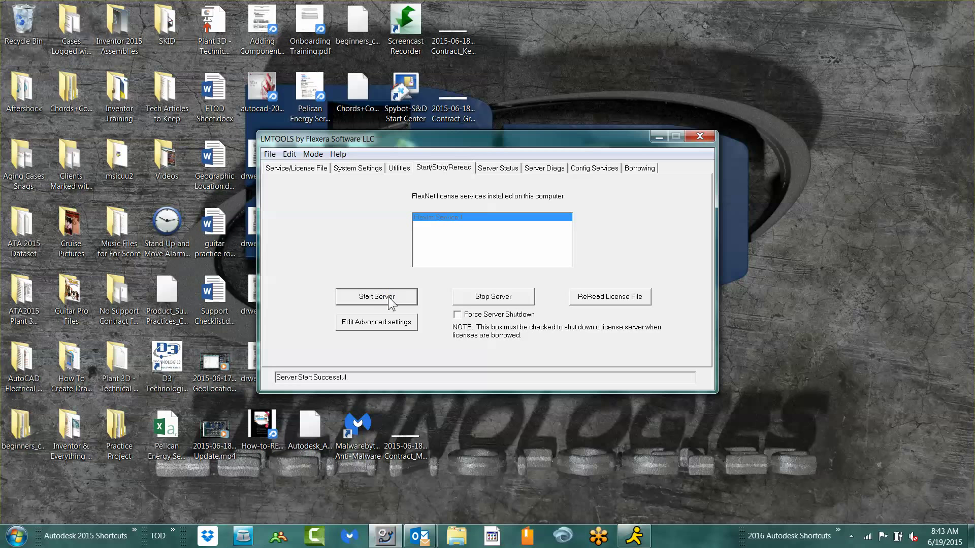
{"action": "left_click", "coordinate": [497, 168]}
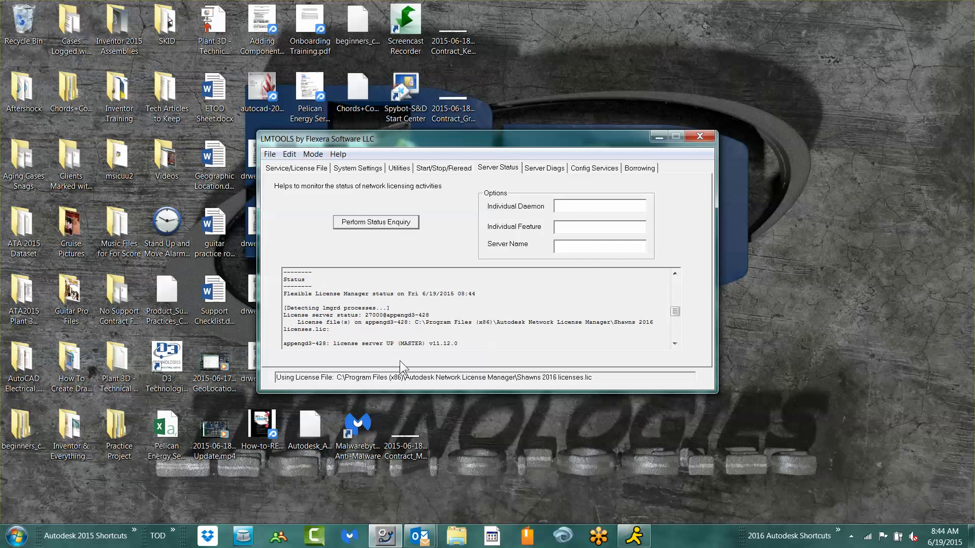